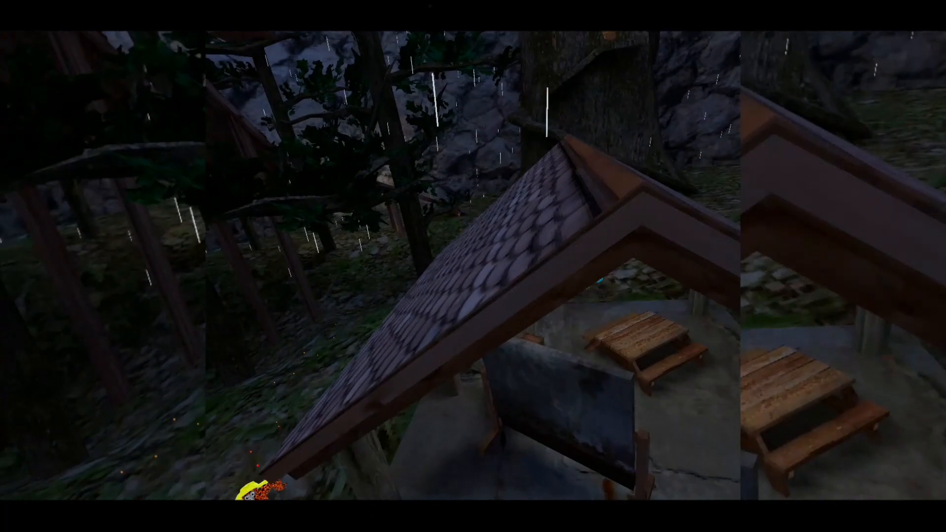
{"action": "mouse_move", "coordinate": [473, 266]}
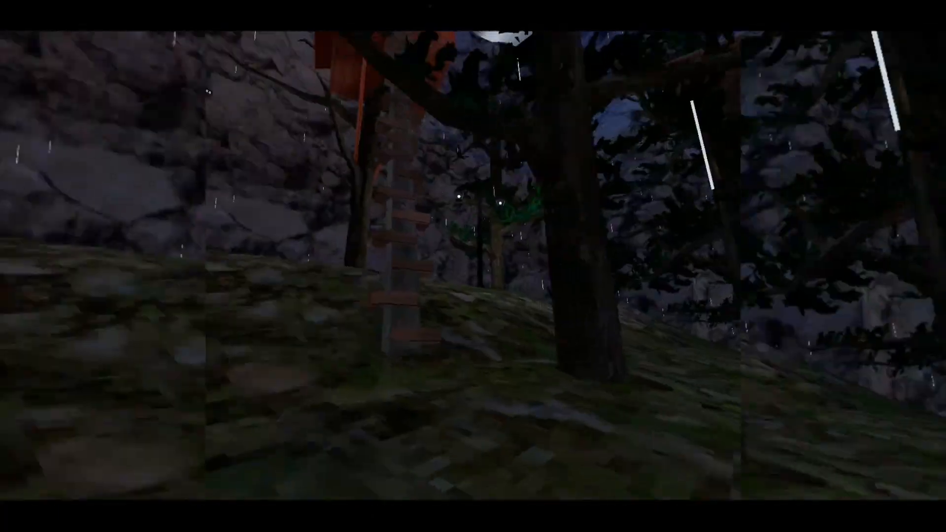
{"action": "mouse_move", "coordinate": [473, 266]}
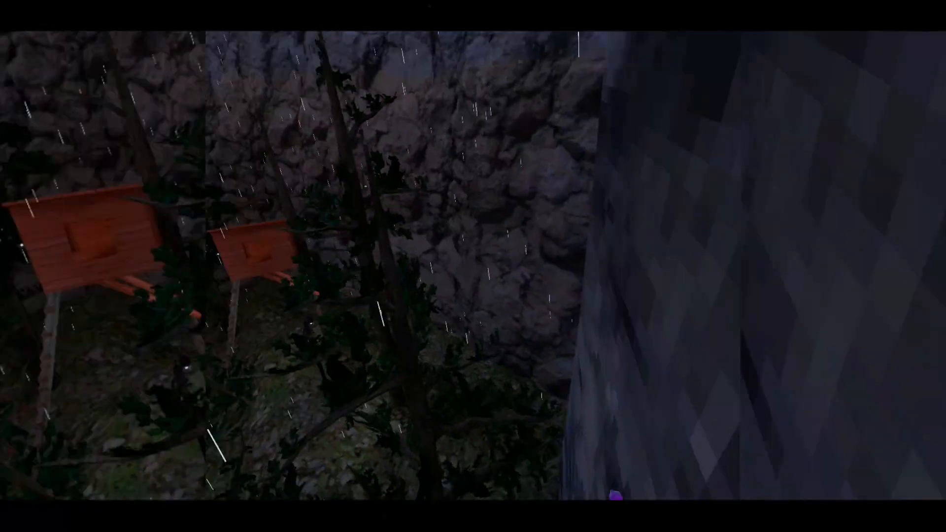
{"action": "mouse_move", "coordinate": [473, 266]}
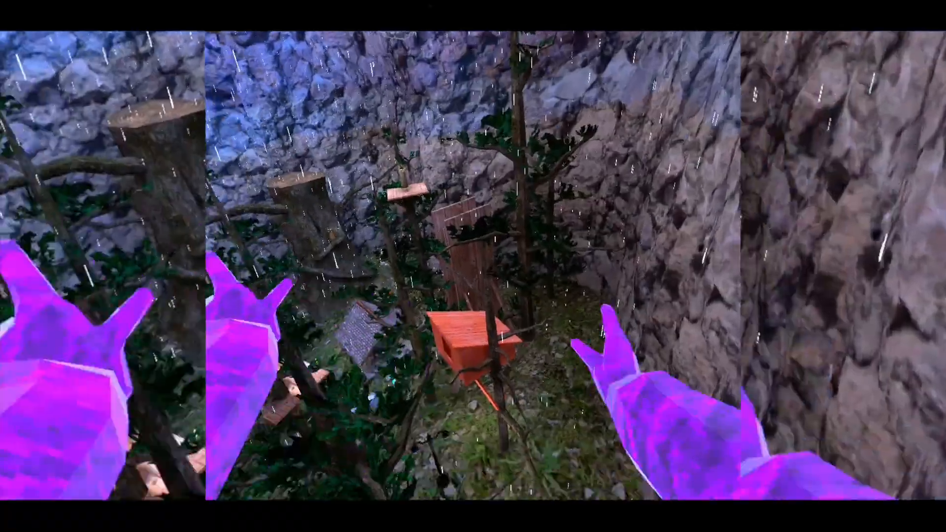
{"action": "mouse_move", "coordinate": [473, 266]}
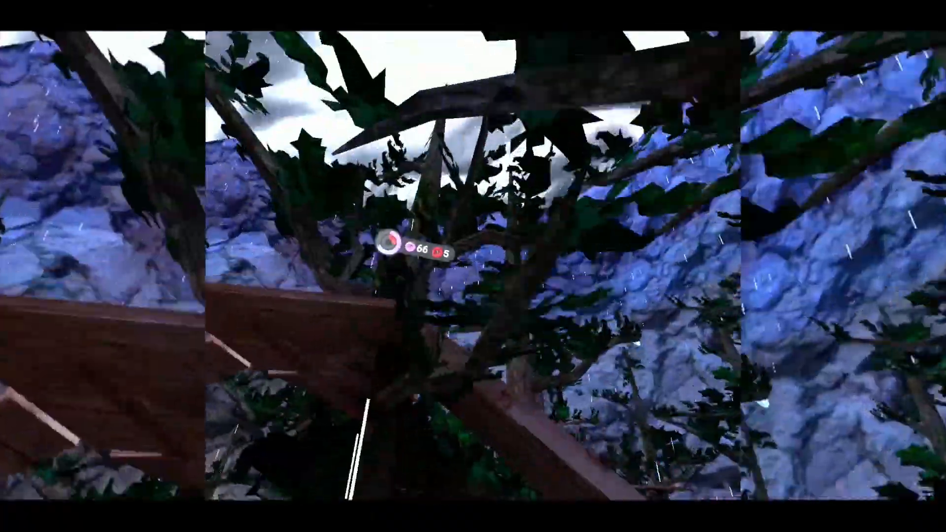
{"action": "mouse_move", "coordinate": [473, 266]}
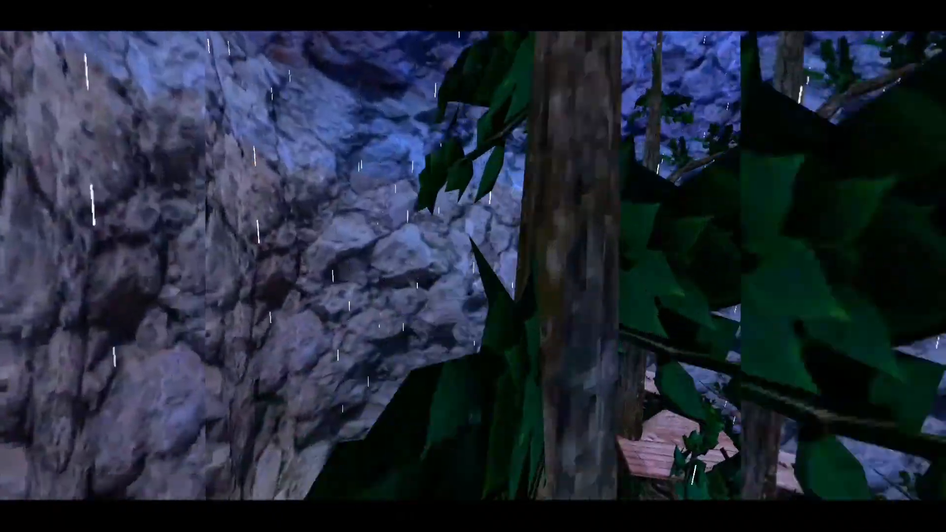
{"action": "mouse_move", "coordinate": [473, 266]}
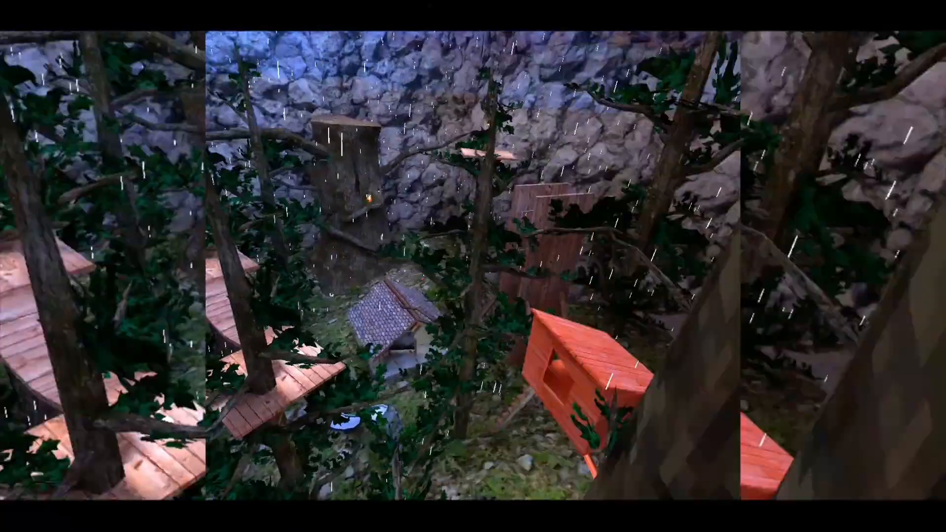
{"action": "mouse_move", "coordinate": [473, 266]}
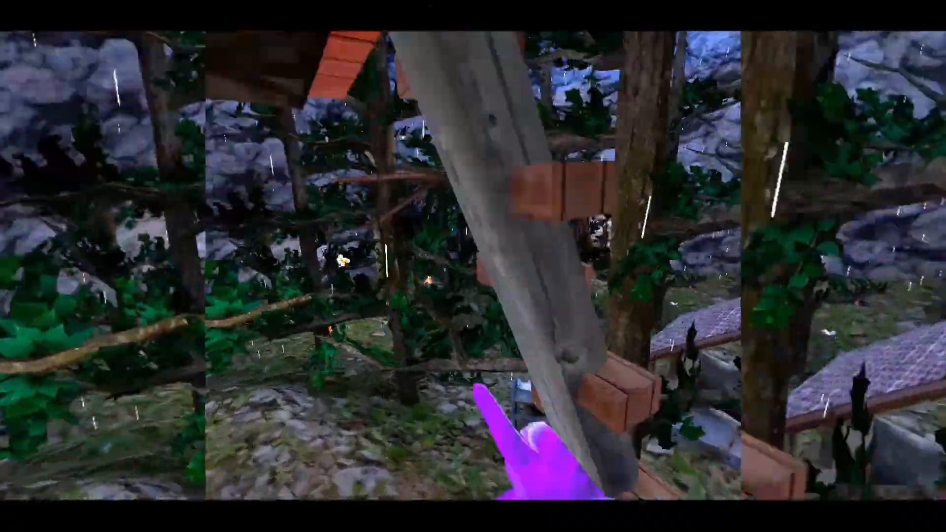
{"action": "mouse_move", "coordinate": [473, 266]}
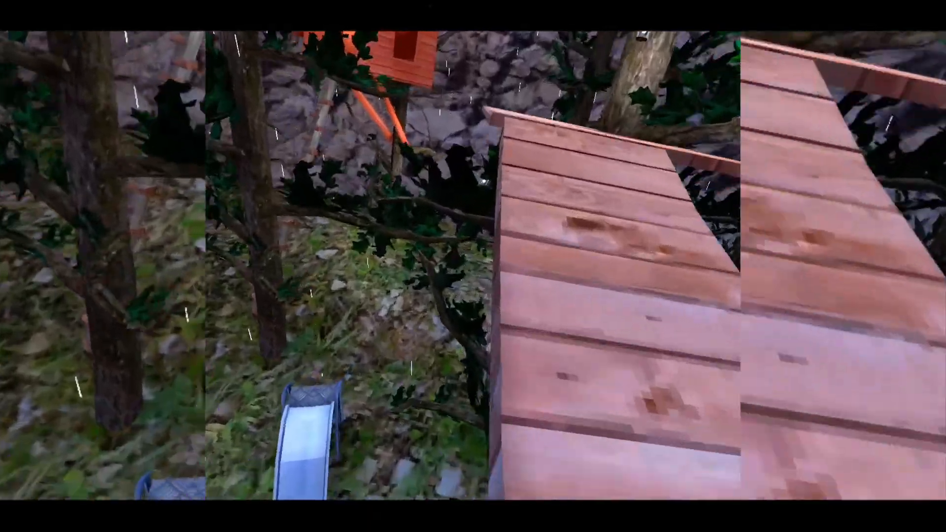
{"action": "mouse_move", "coordinate": [473, 266]}
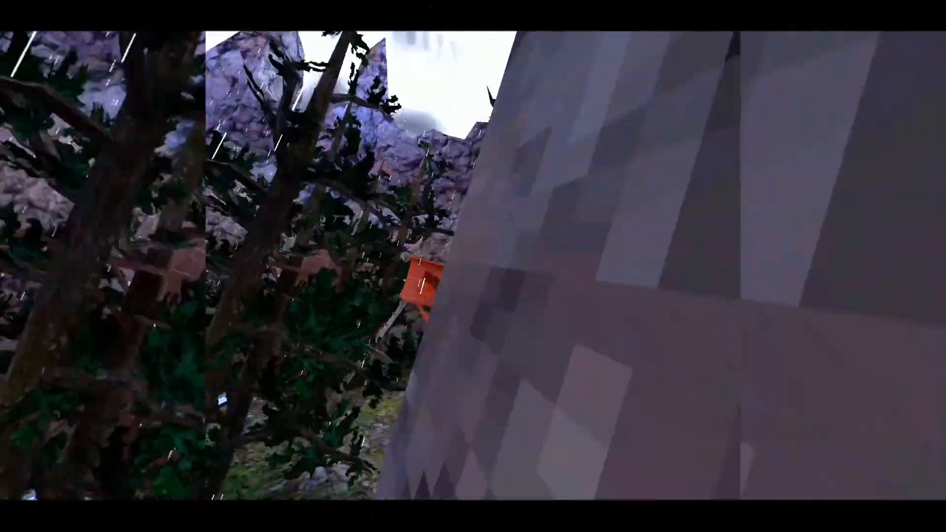
{"action": "mouse_move", "coordinate": [473, 266]}
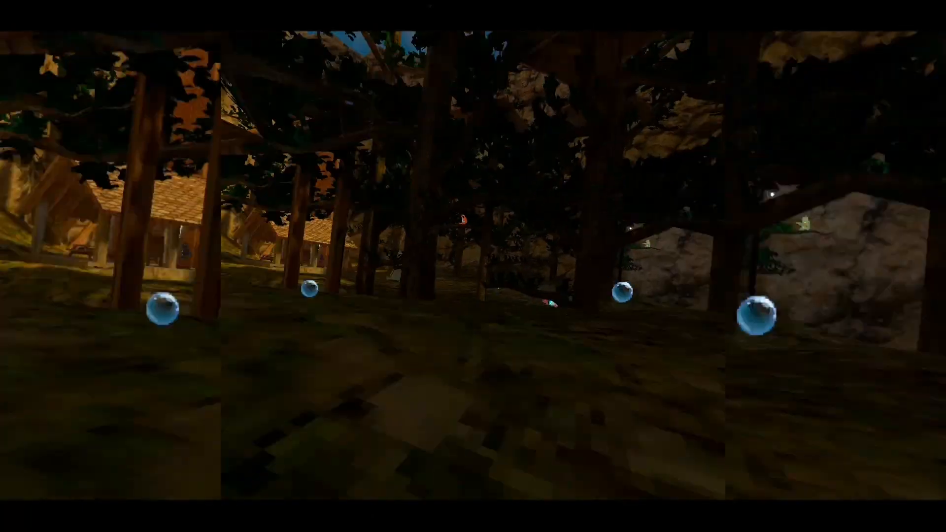
{"action": "mouse_move", "coordinate": [472, 266]}
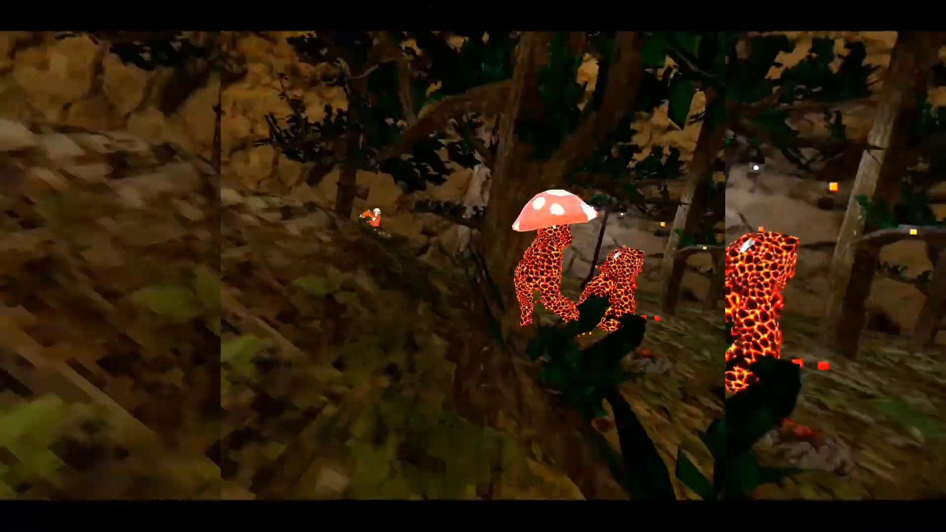
{"action": "mouse_move", "coordinate": [473, 266]}
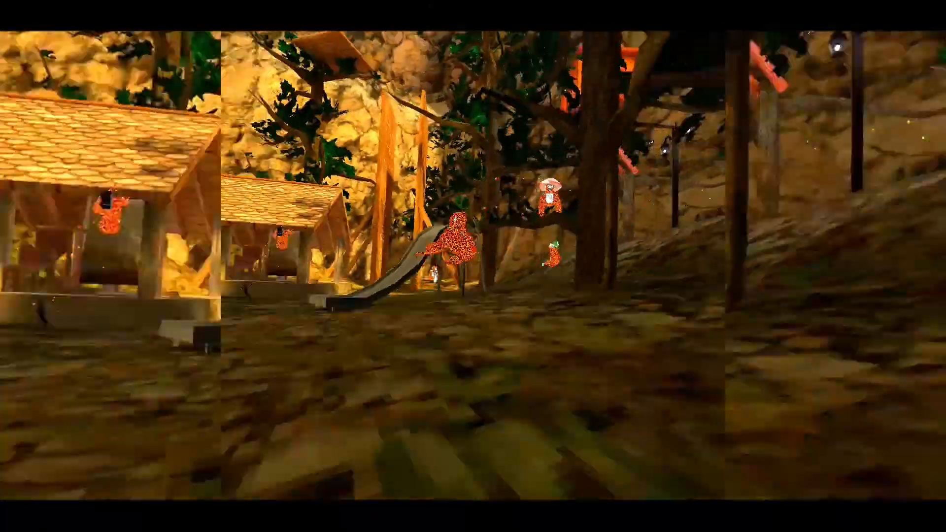
{"action": "mouse_move", "coordinate": [473, 266]}
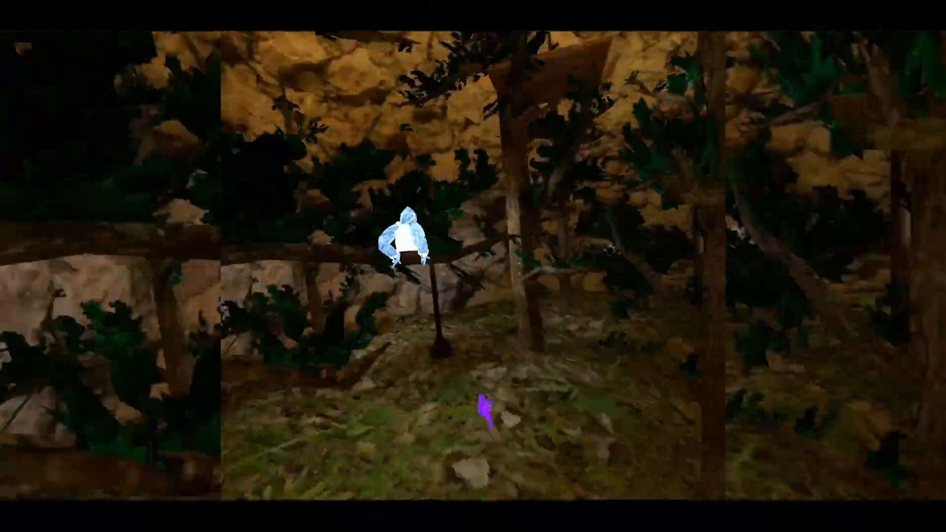